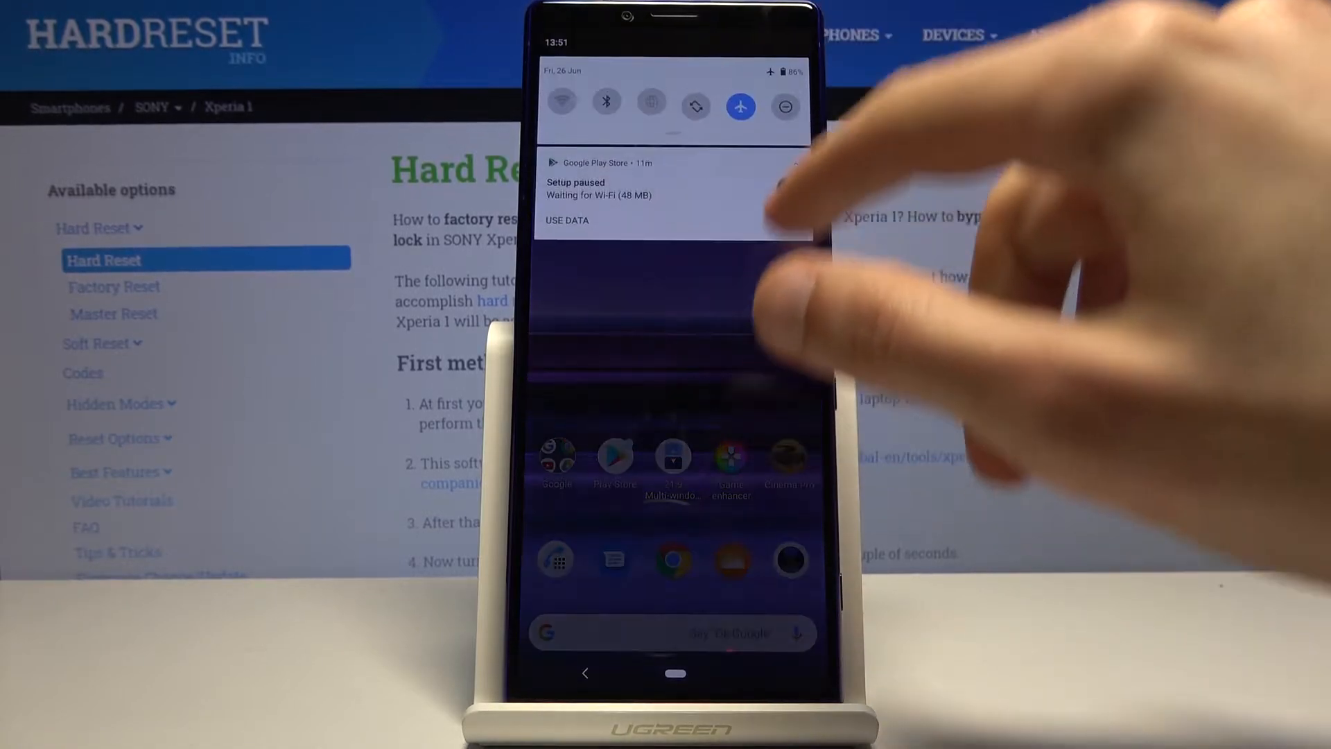
Step: Go from the quick settings shade into Settings > System > Reset options
drag(673, 118, 673, 340)
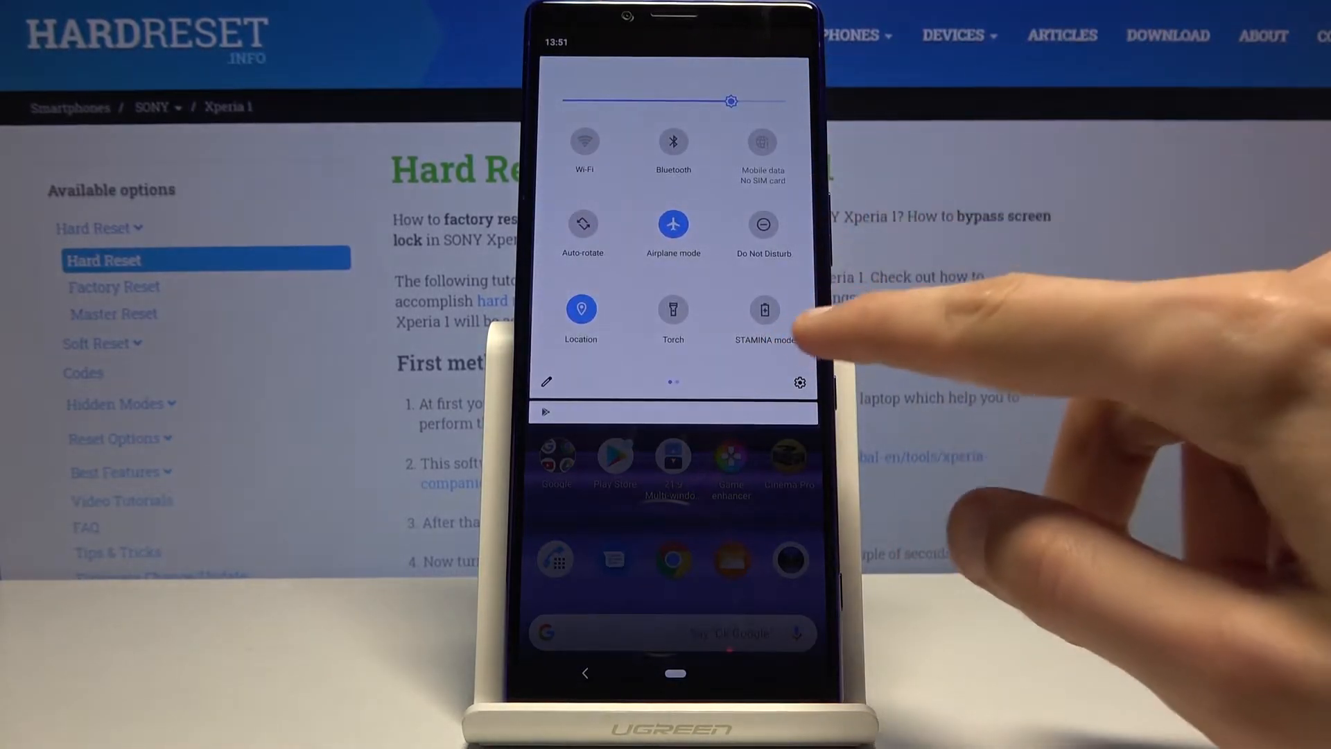
click(799, 382)
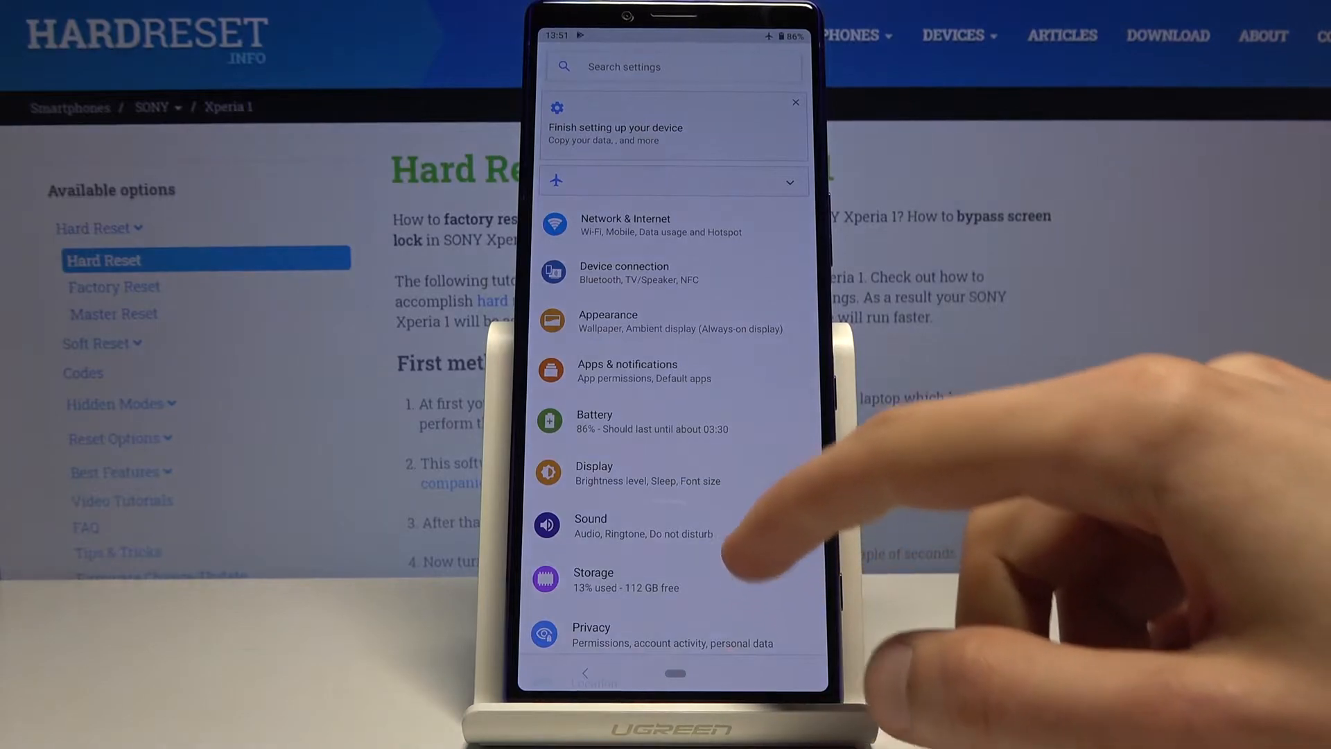
scroll(down, 3)
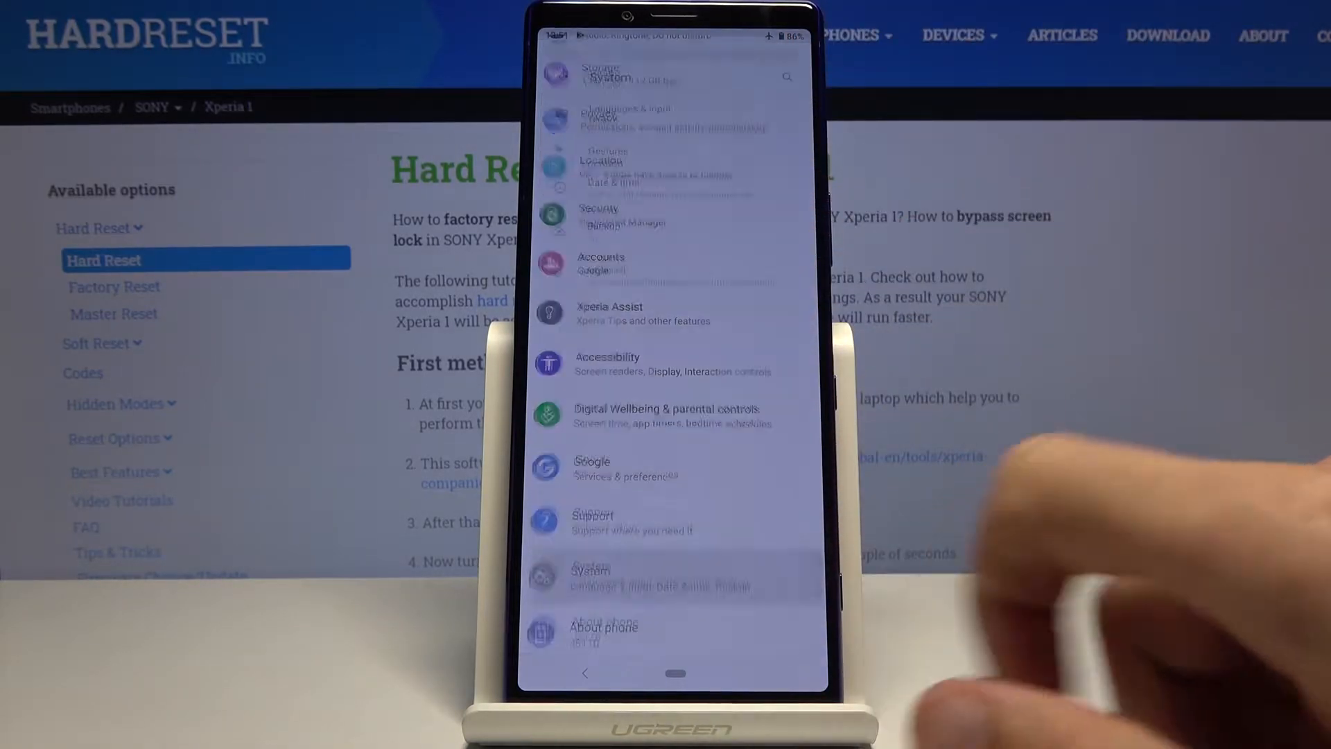
click(589, 578)
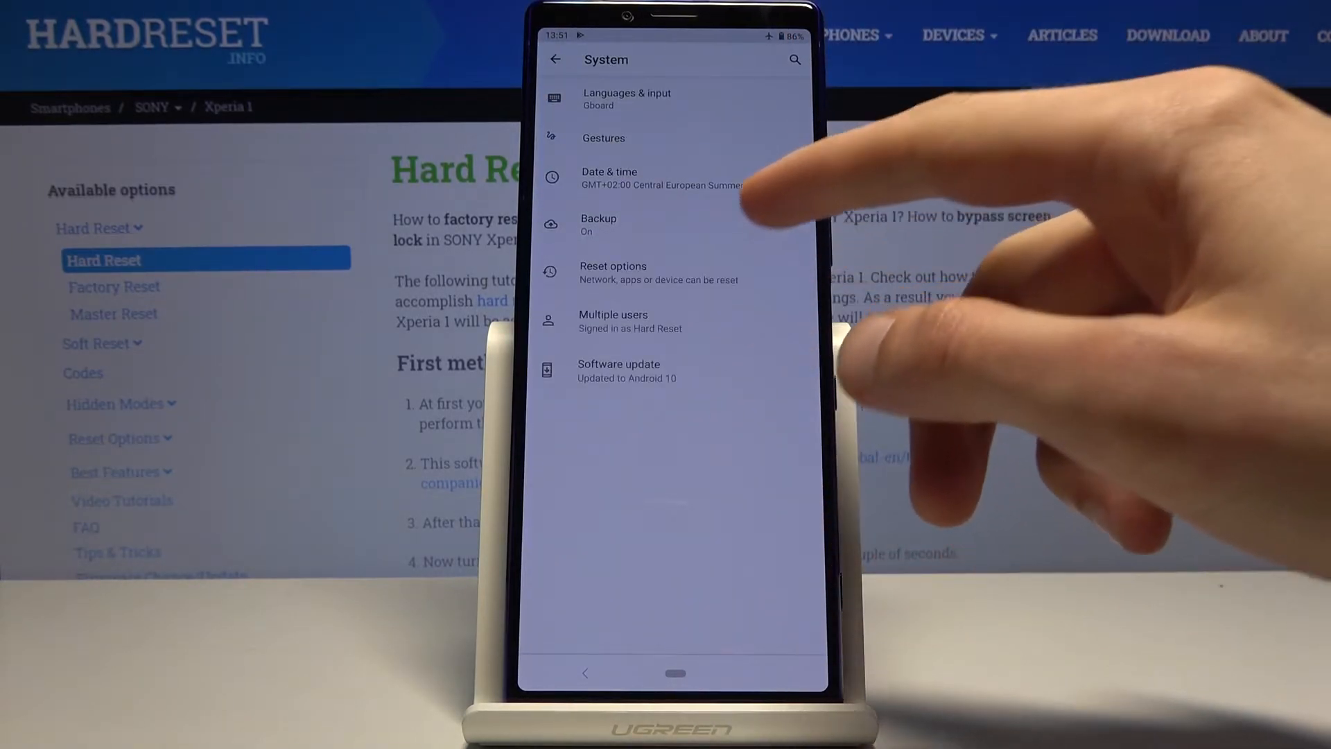
click(613, 273)
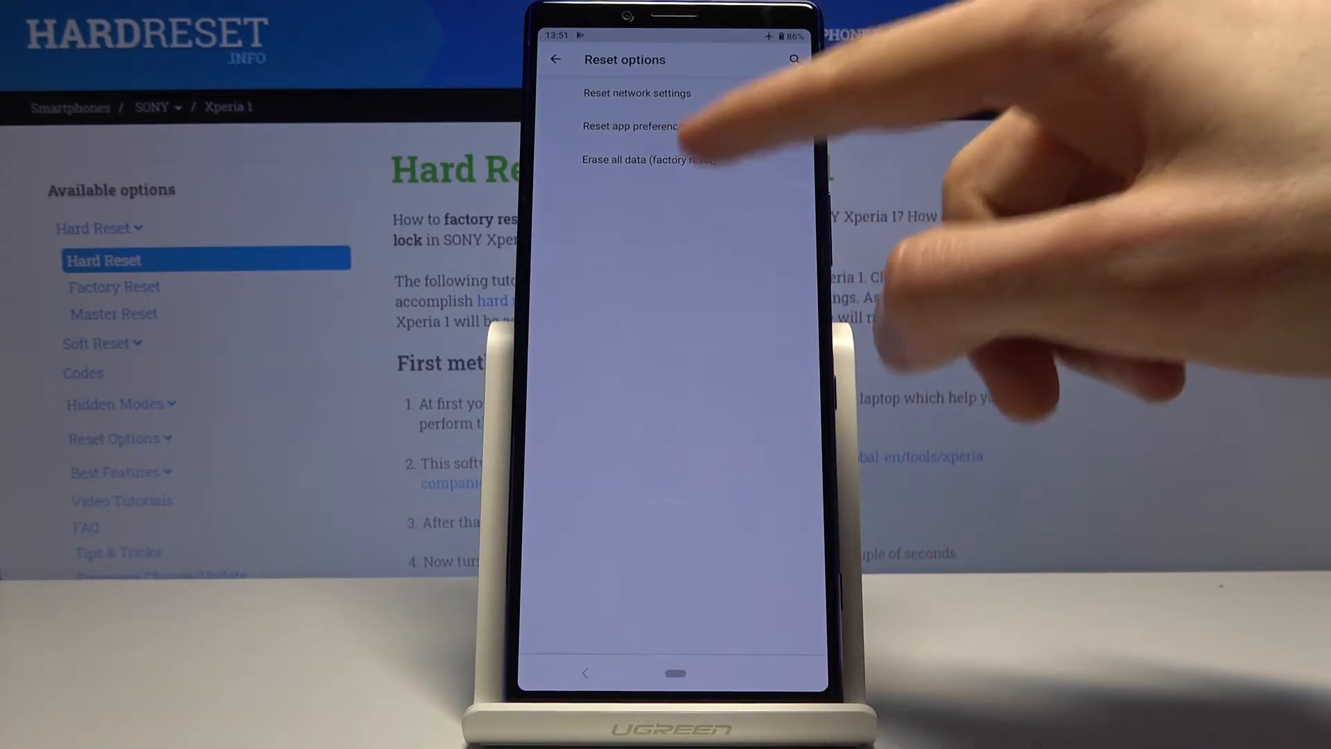
Step: Choose 'Erase all data (factory reset)' to show what will be wiped
click(648, 160)
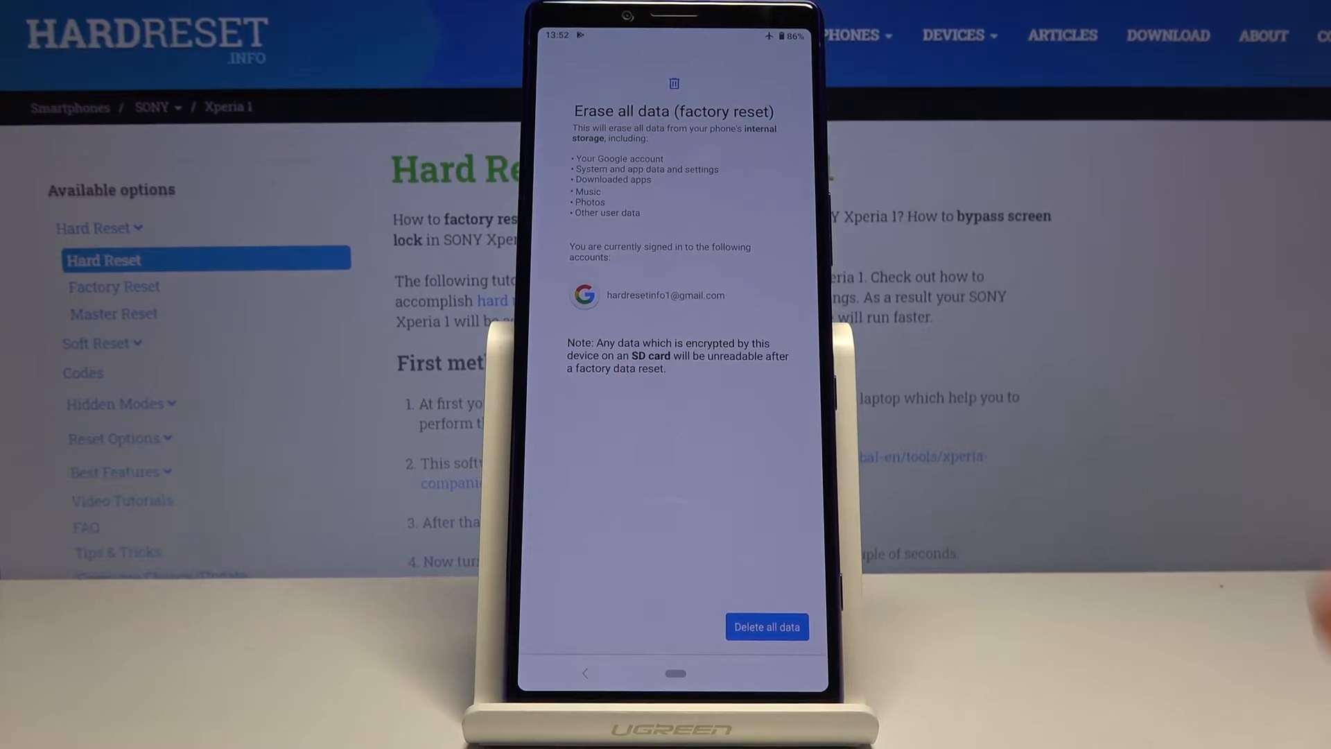
Step: Tap Delete all data, verify the PIN, and confirm the erase to start the reset
click(766, 627)
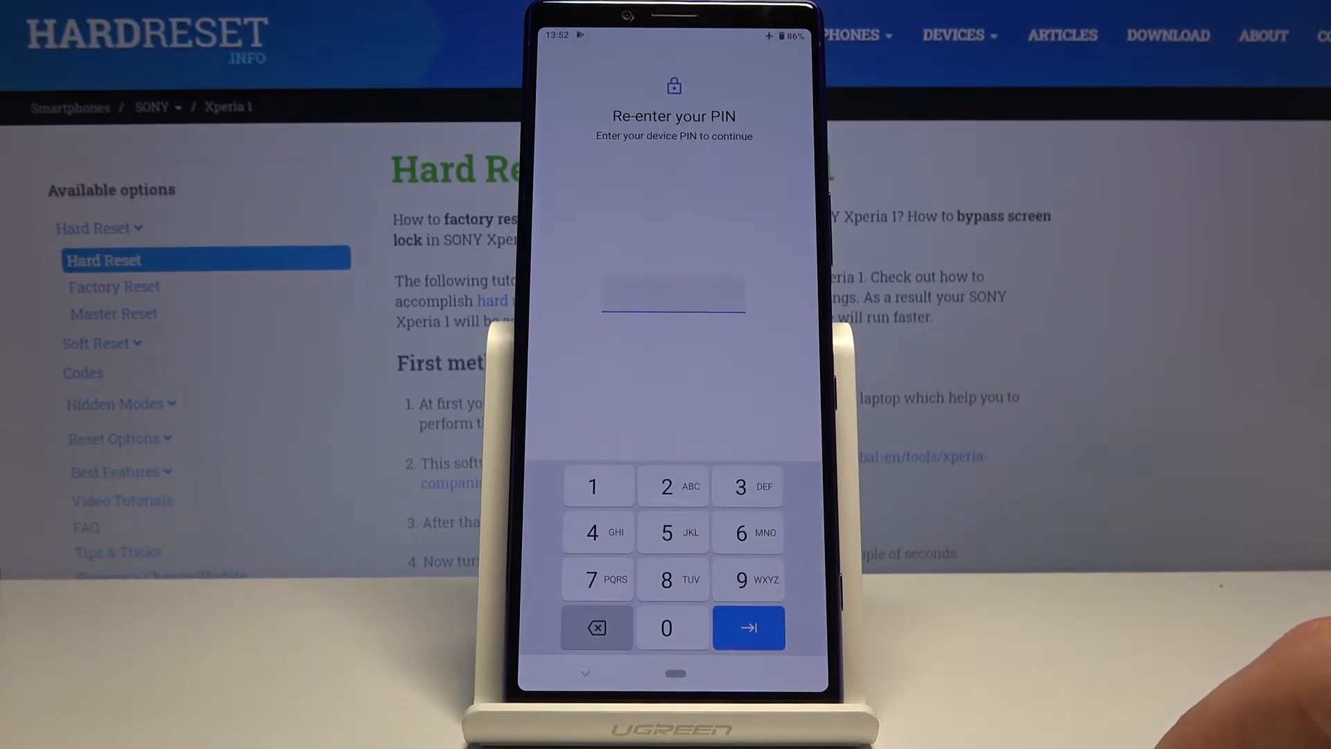
click(591, 487)
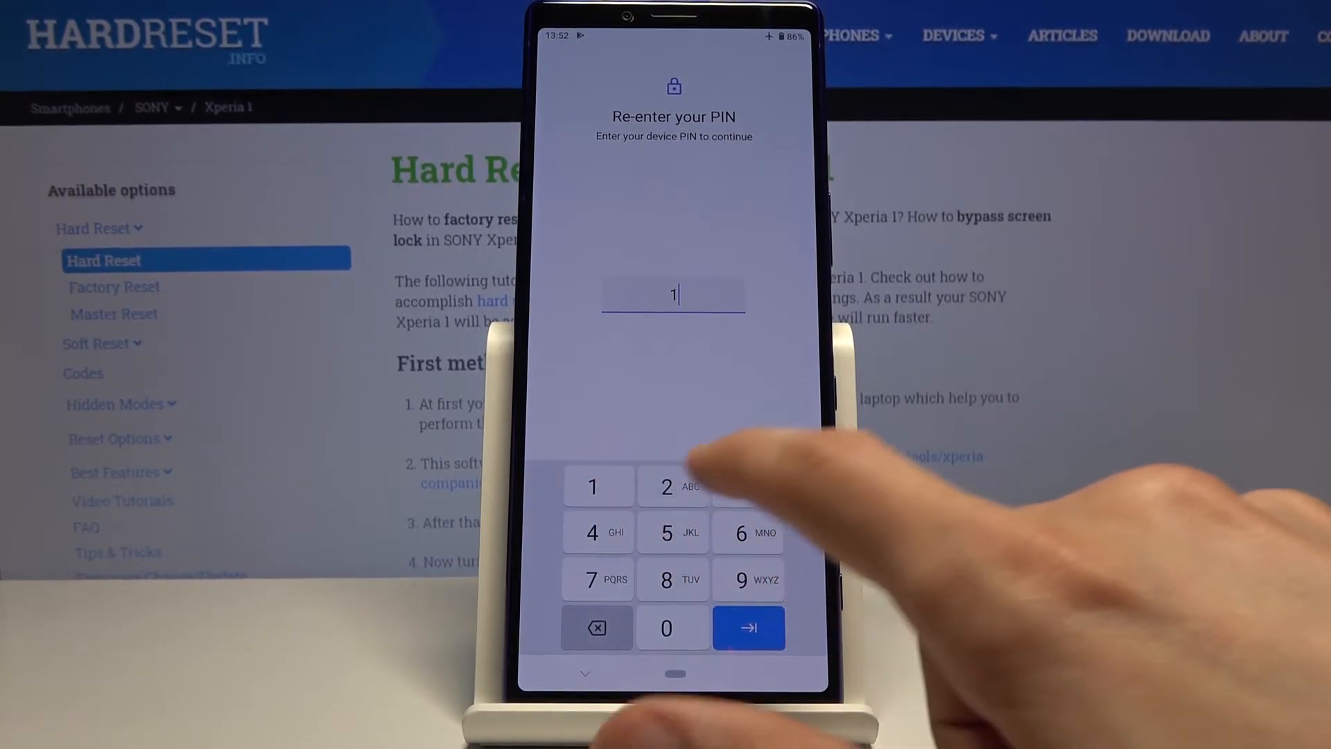
click(748, 628)
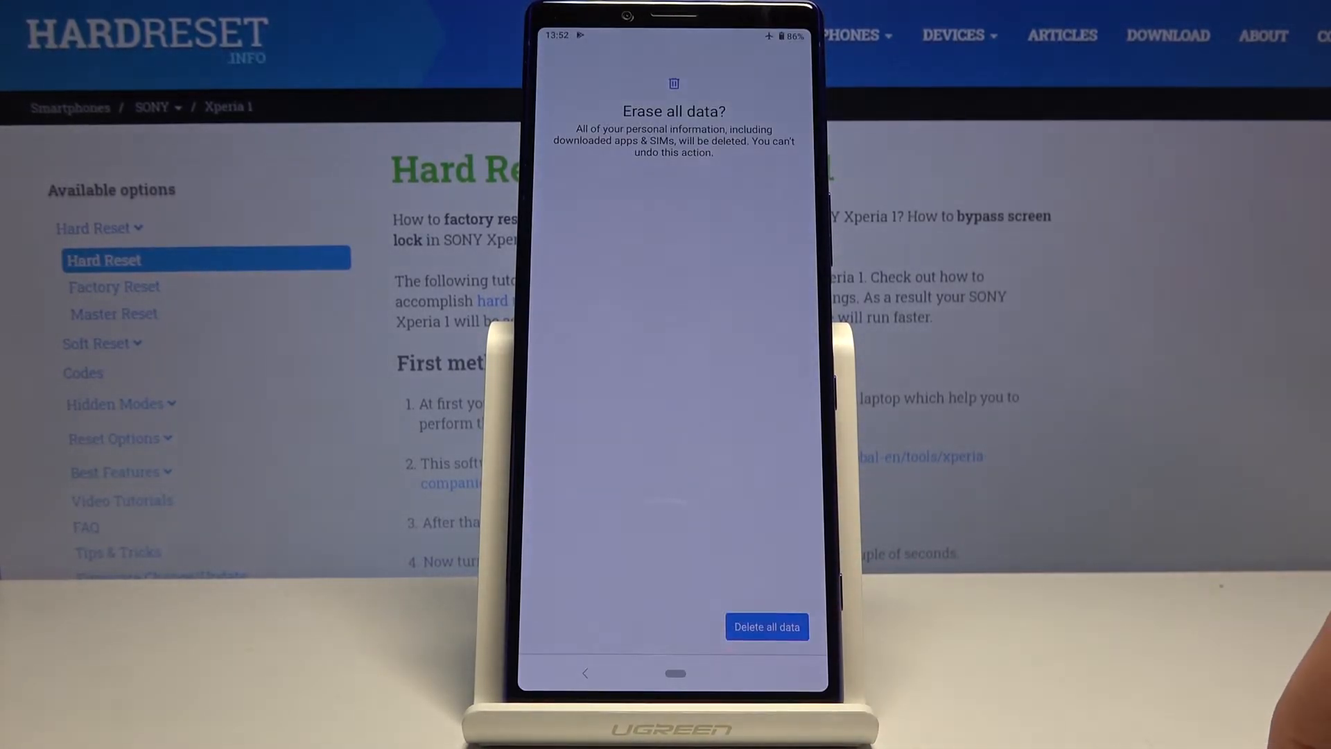
click(766, 626)
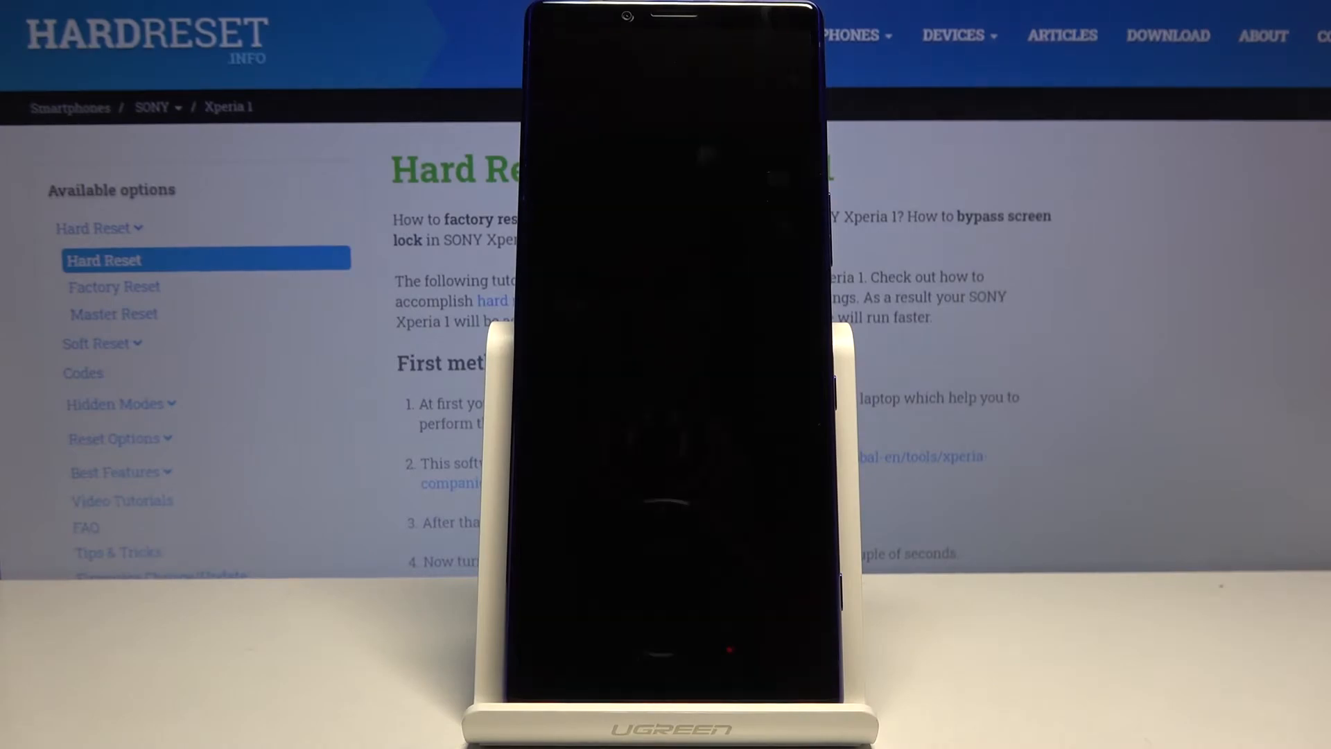